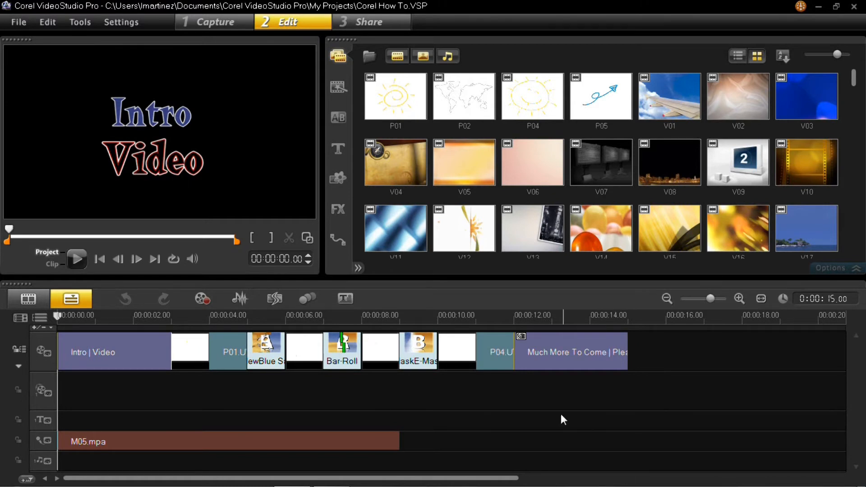
pyautogui.moveTo(428, 351)
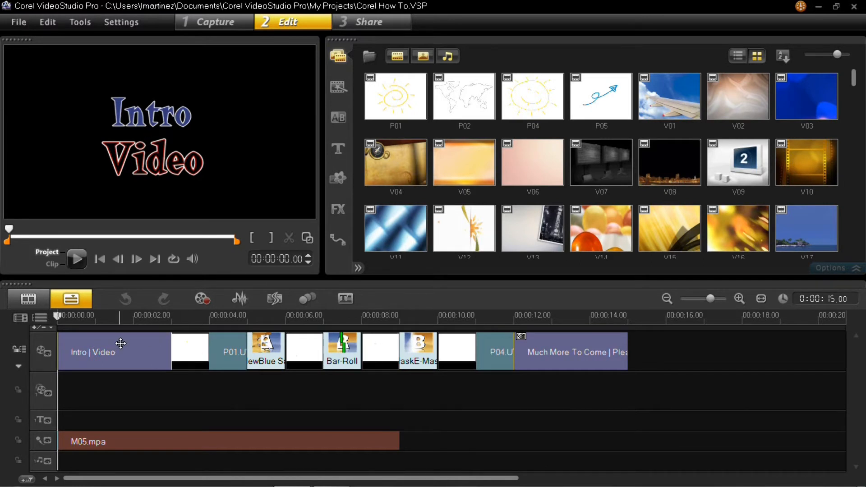
pyautogui.moveTo(109, 364)
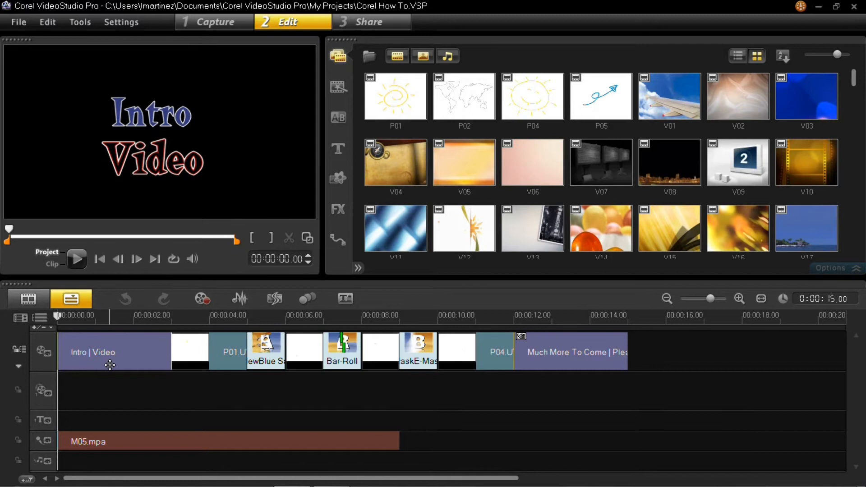
pyautogui.moveTo(94, 354)
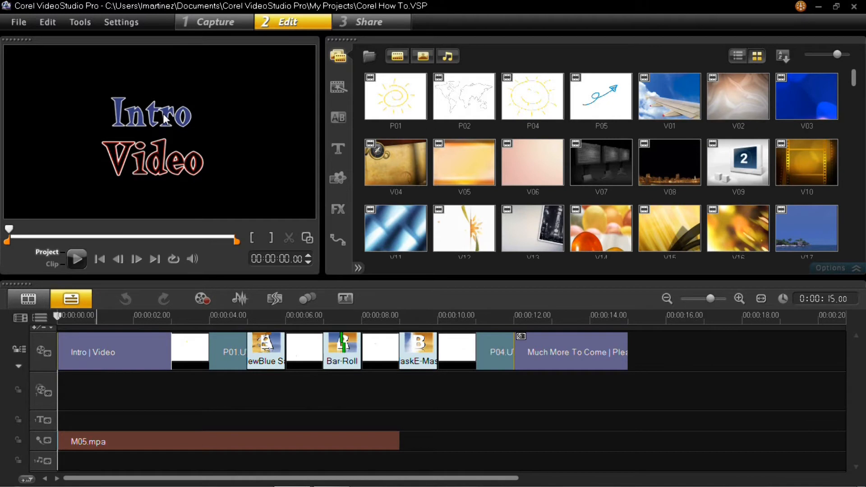
pyautogui.moveTo(165, 156)
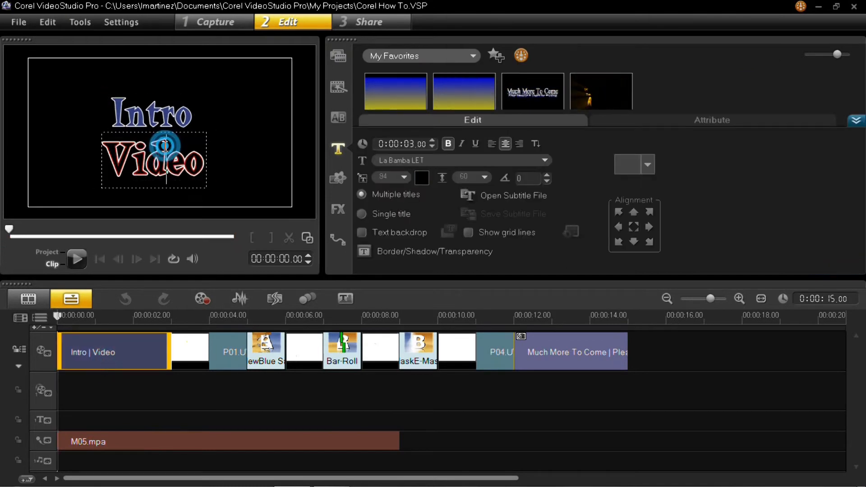
pyautogui.click(154, 161)
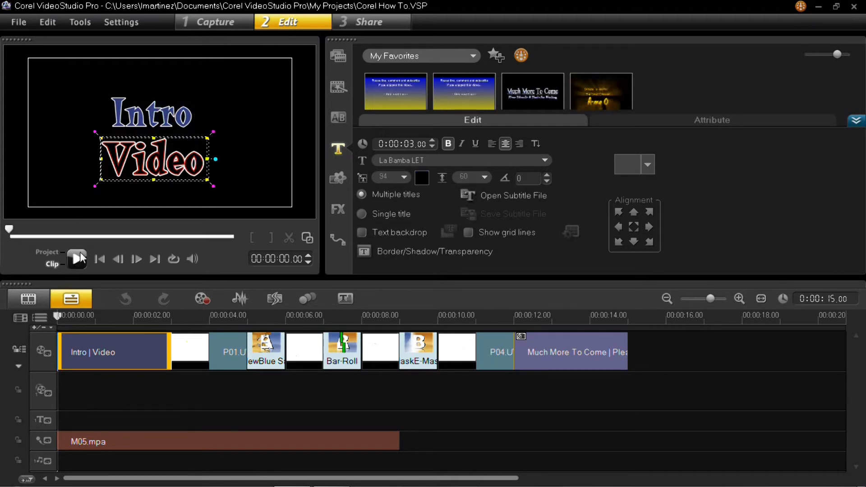
pyautogui.click(77, 258)
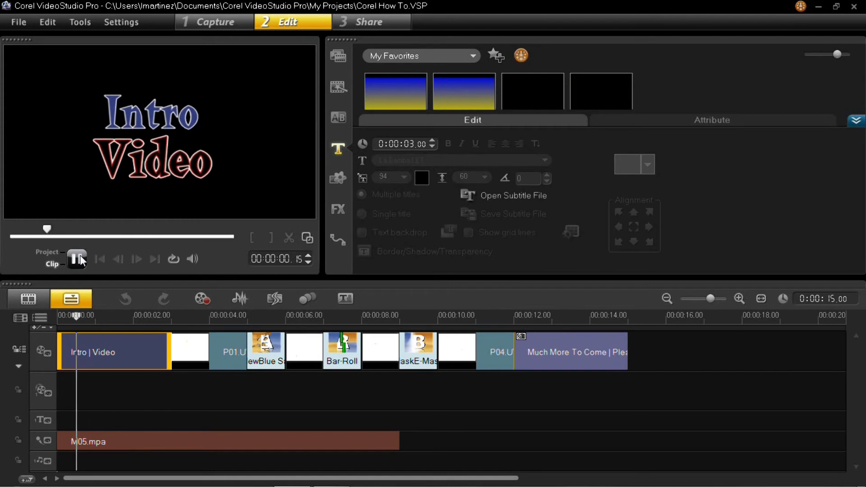
pyautogui.click(77, 258)
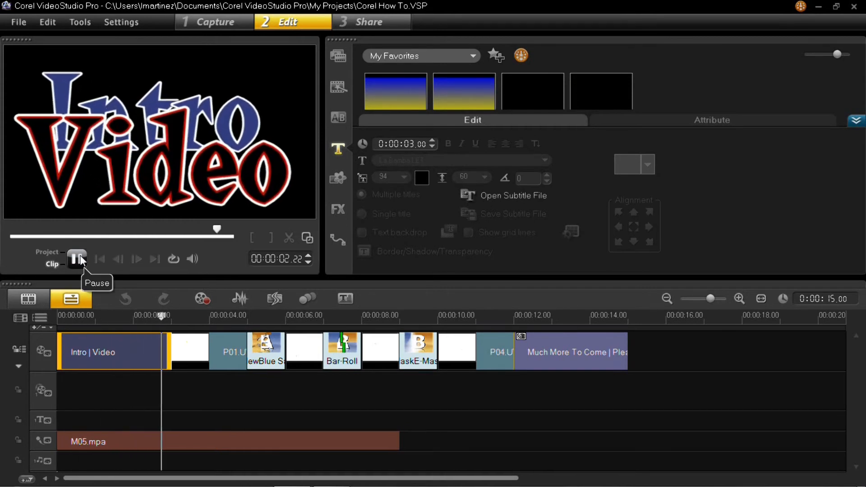
pyautogui.click(77, 258)
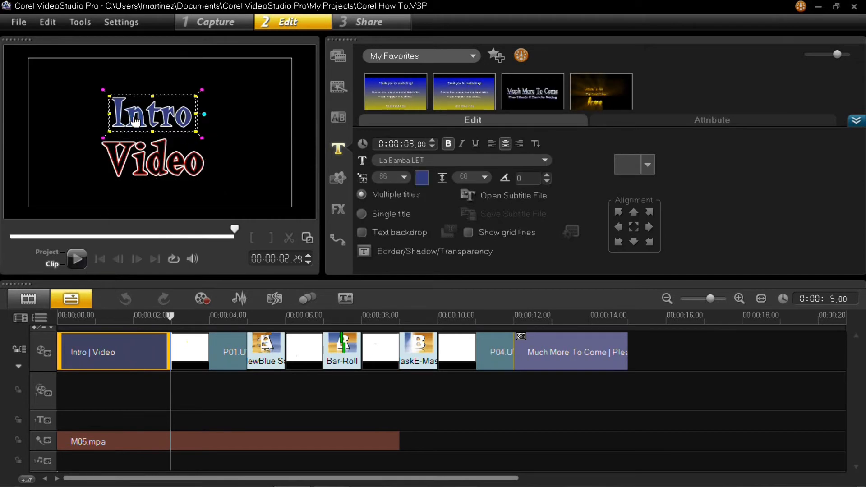
# Step: Reposition the 'Video' title line near centre below 'Intro', then reselect it for editing
pyautogui.moveTo(153, 114); pyautogui.dragTo(153, 86)
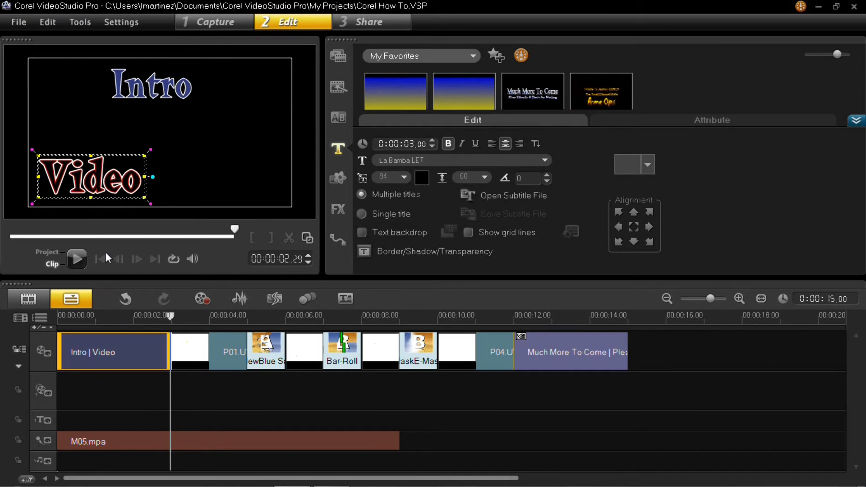
pyautogui.click(77, 259)
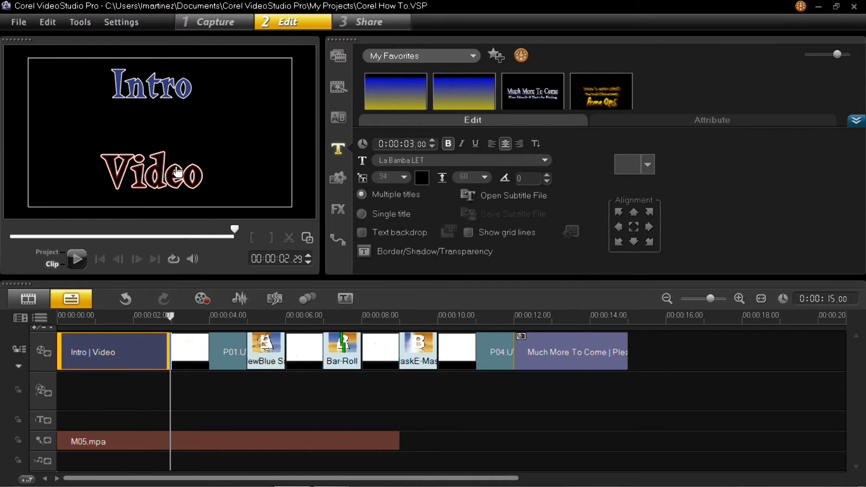
pyautogui.click(154, 172)
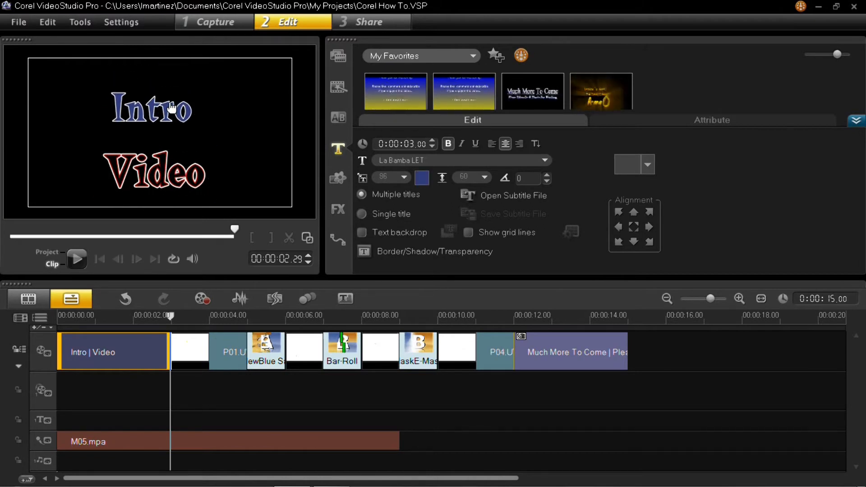
pyautogui.click(155, 171)
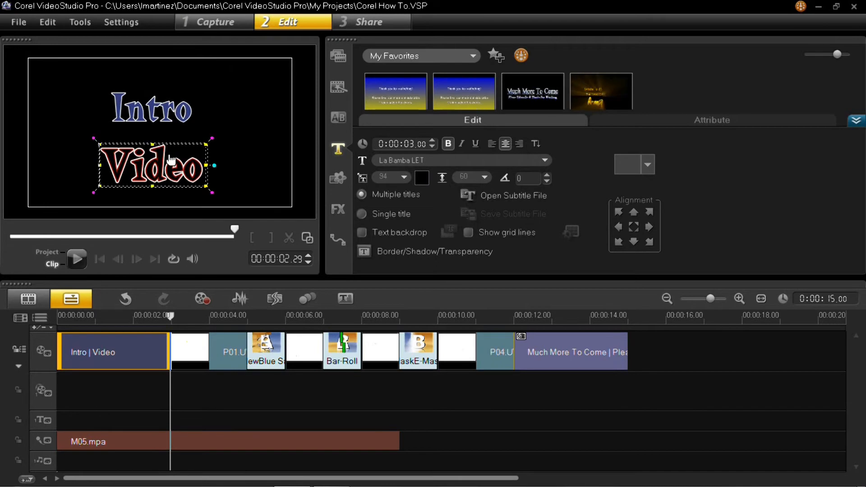
pyautogui.moveTo(163, 298)
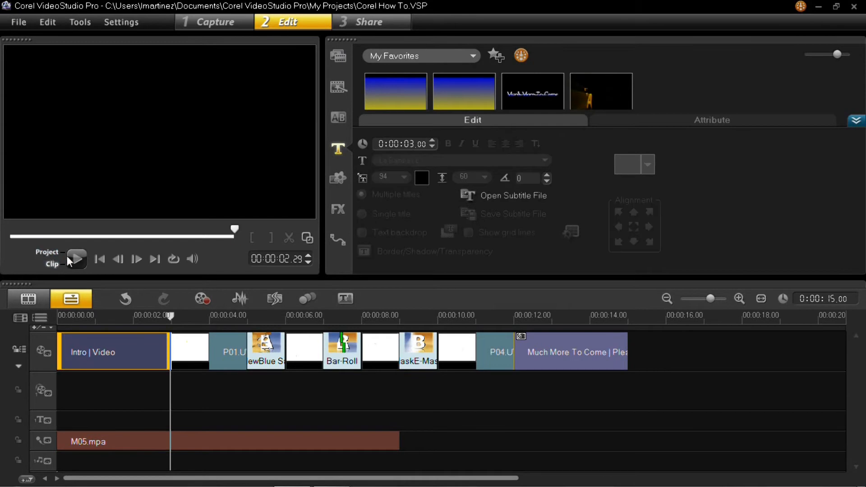
# Step: Stop the preview and drag the M05.mpa clip's end until it lasts 00:00:12.00
pyautogui.click(99, 259)
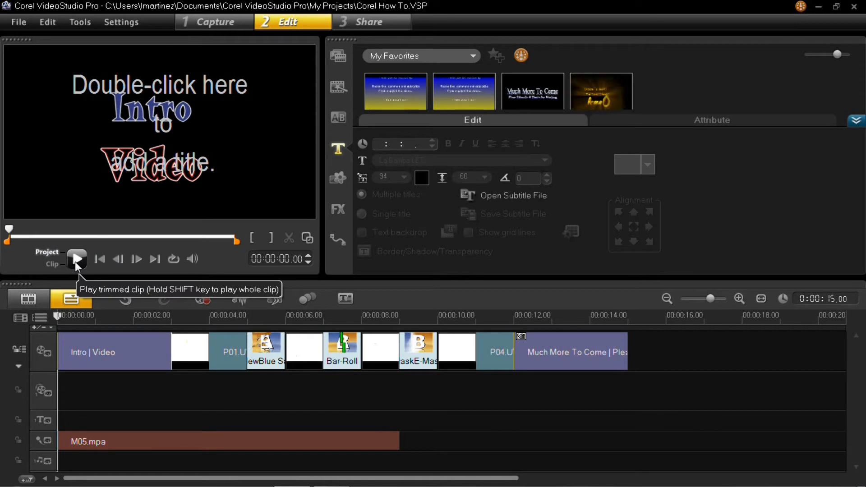
pyautogui.moveTo(221, 426)
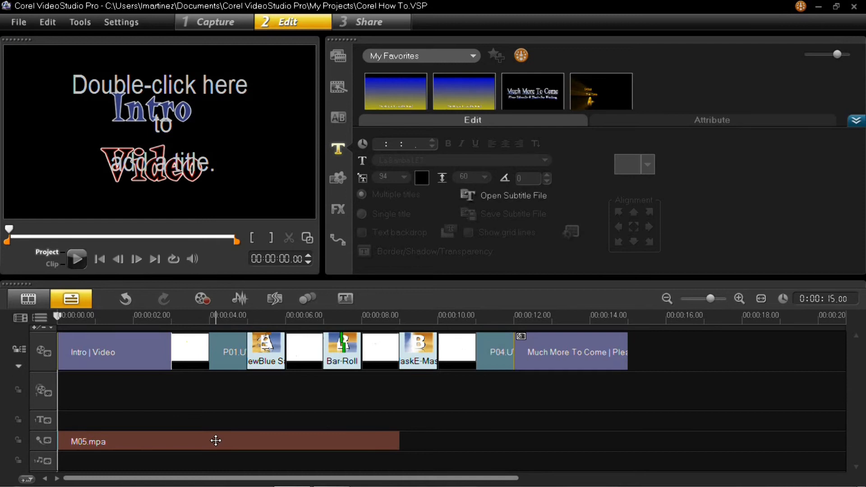
pyautogui.click(221, 440)
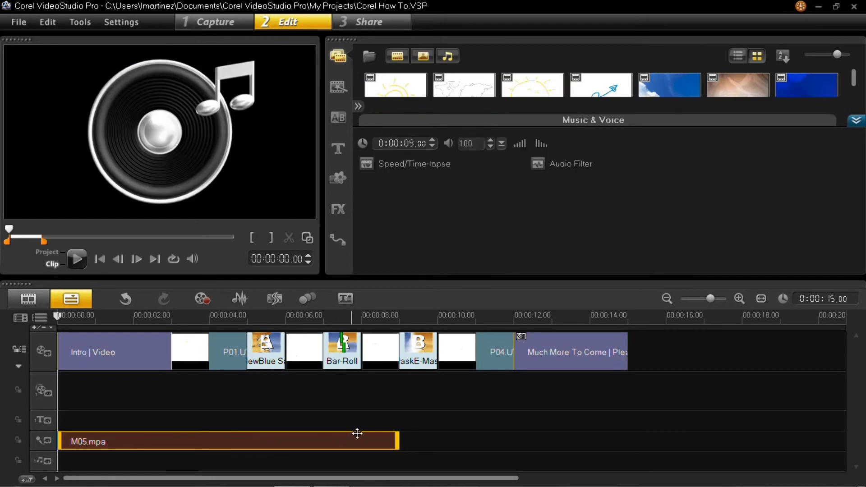
pyautogui.moveTo(408, 442)
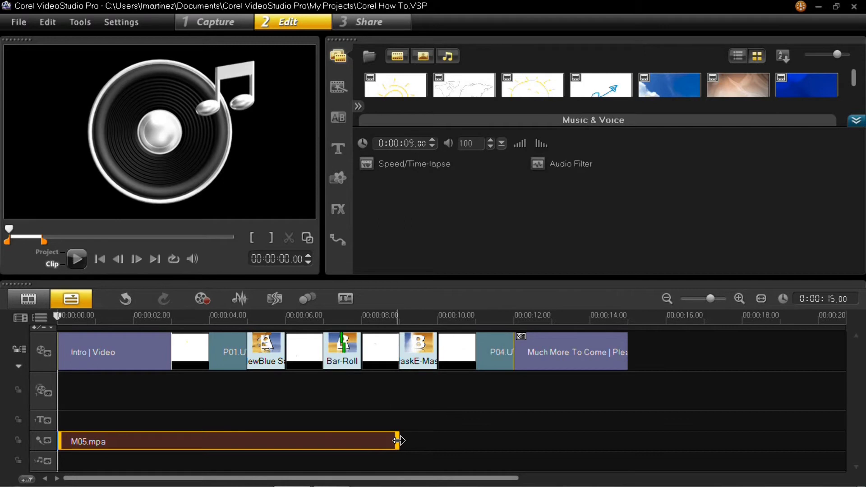
pyautogui.moveTo(398, 441); pyautogui.dragTo(487, 447)
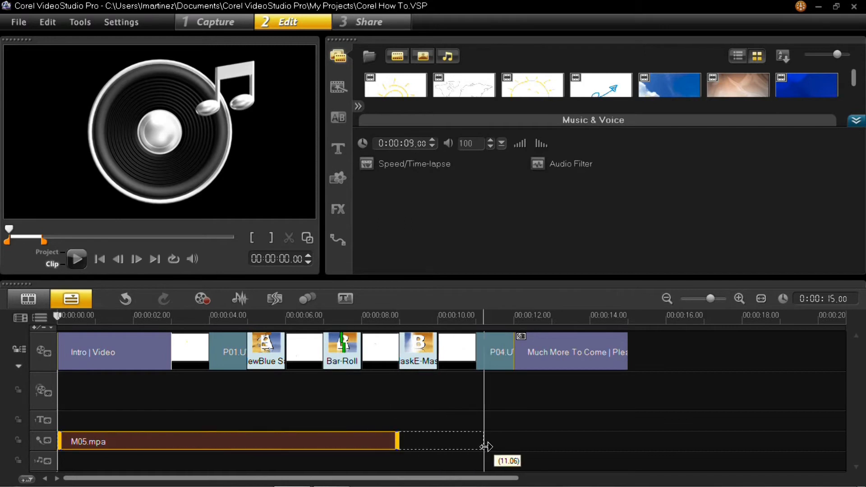
pyautogui.moveTo(487, 446); pyautogui.dragTo(554, 442)
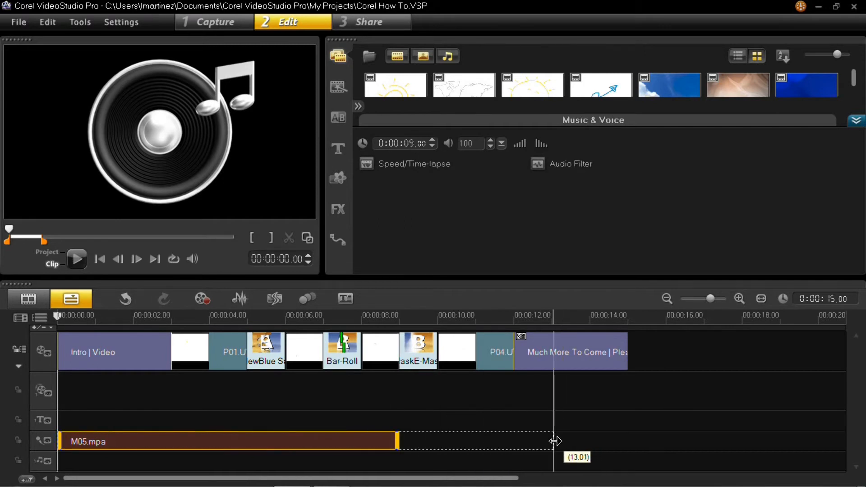
pyautogui.moveTo(555, 441); pyautogui.dragTo(517, 439)
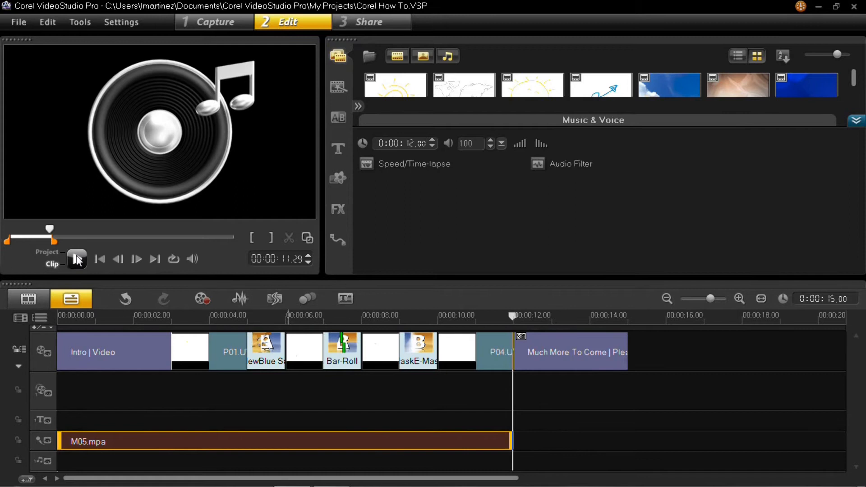
pyautogui.click(100, 259)
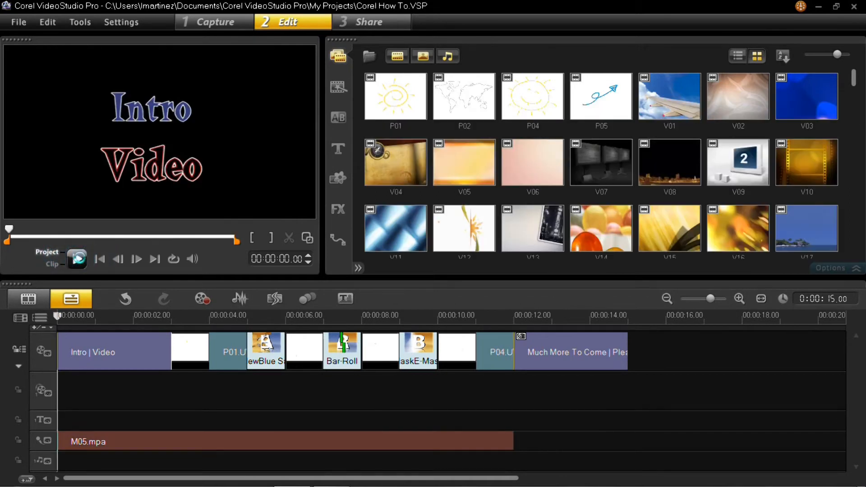
pyautogui.click(76, 259)
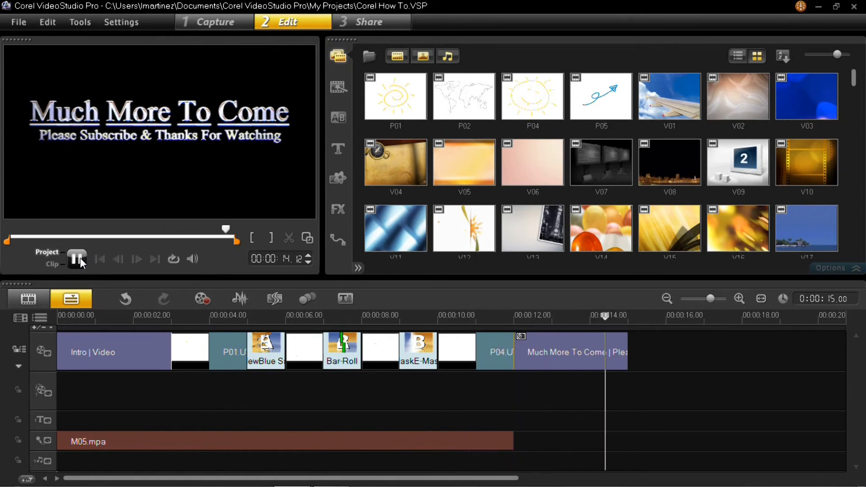
pyautogui.click(76, 259)
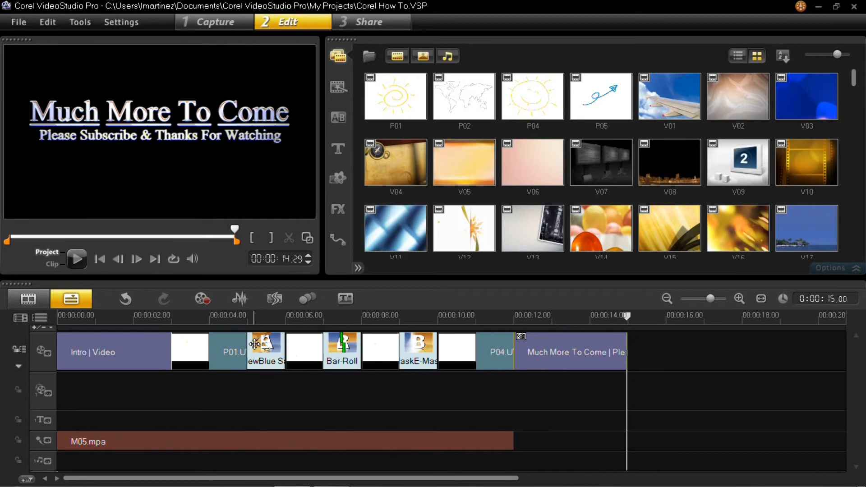
pyautogui.click(276, 442)
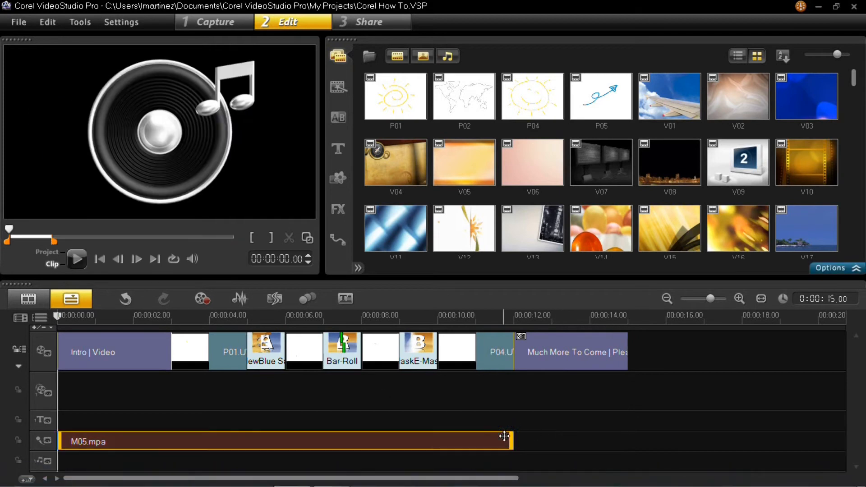
# Step: Extend M05.mpa to the end of 'Much More To Come' (about 14.3 s), then go to Share
pyautogui.moveTo(504, 436); pyautogui.dragTo(601, 446)
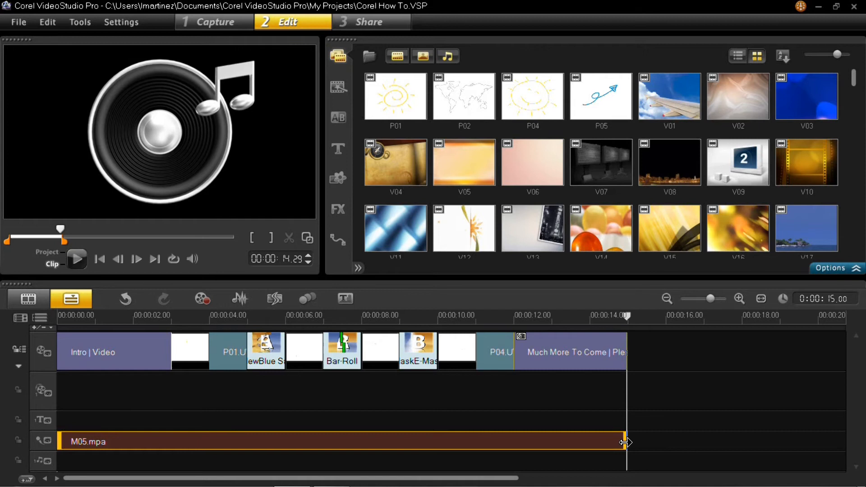
pyautogui.moveTo(623, 442)
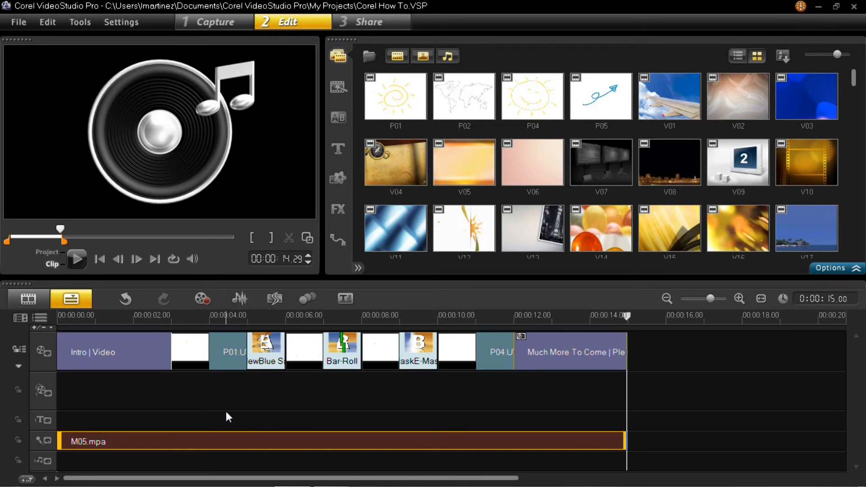
pyautogui.moveTo(293, 392)
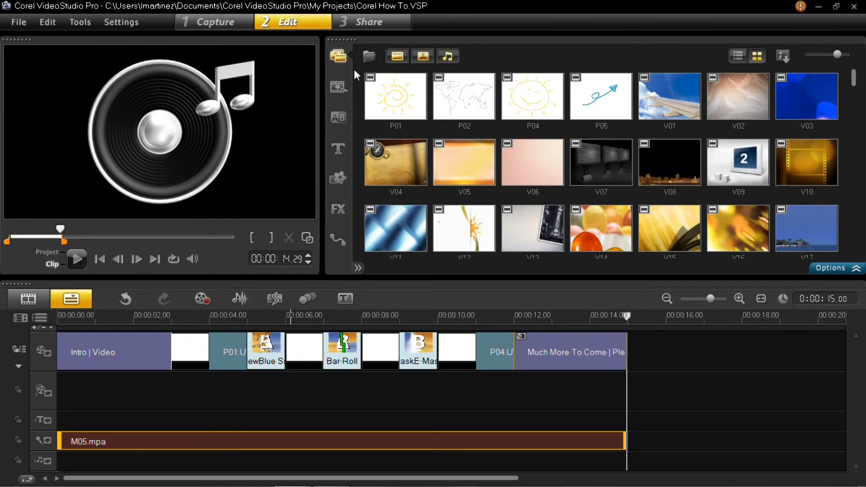
pyautogui.click(368, 22)
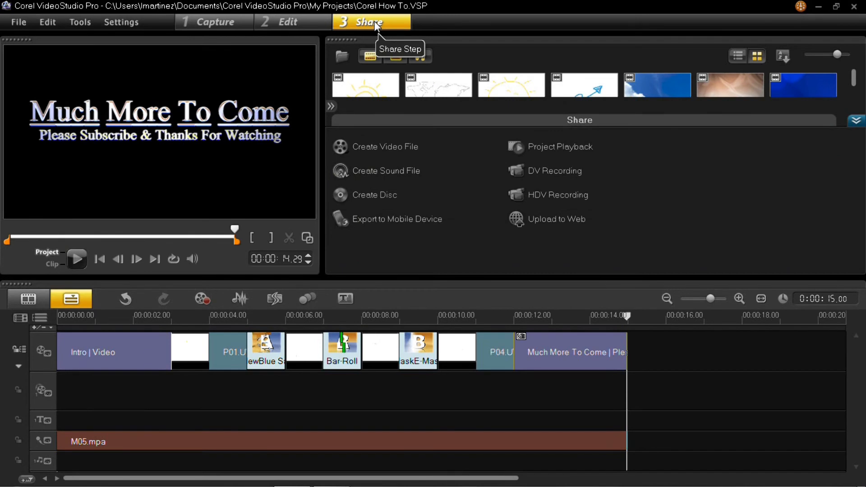
pyautogui.moveTo(402, 28)
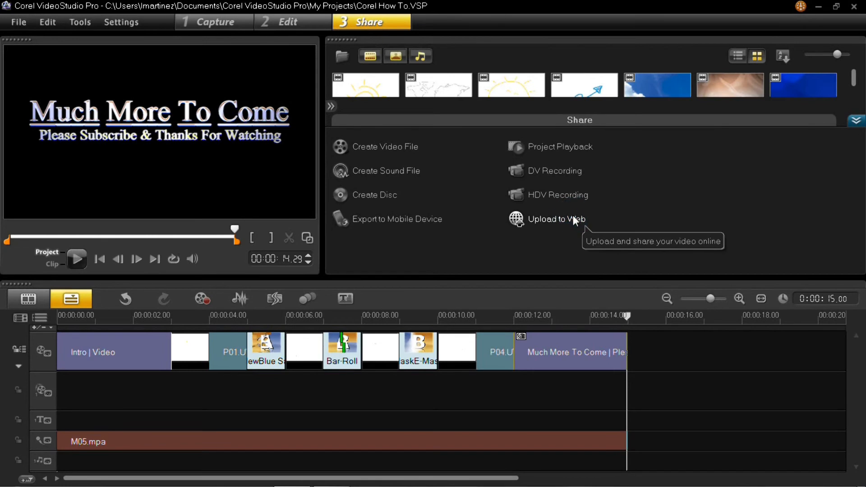
# Step: Browse the Upload to Web destinations, then point to Create Video File
pyautogui.click(558, 218)
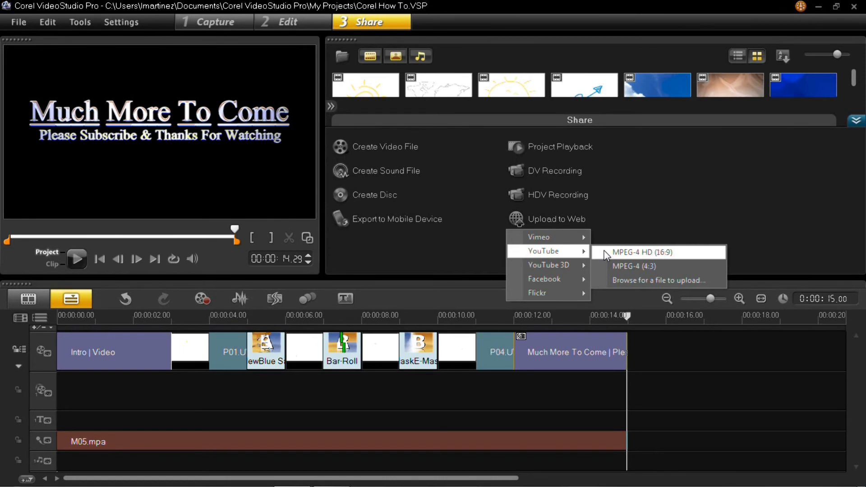
pyautogui.moveTo(635, 266)
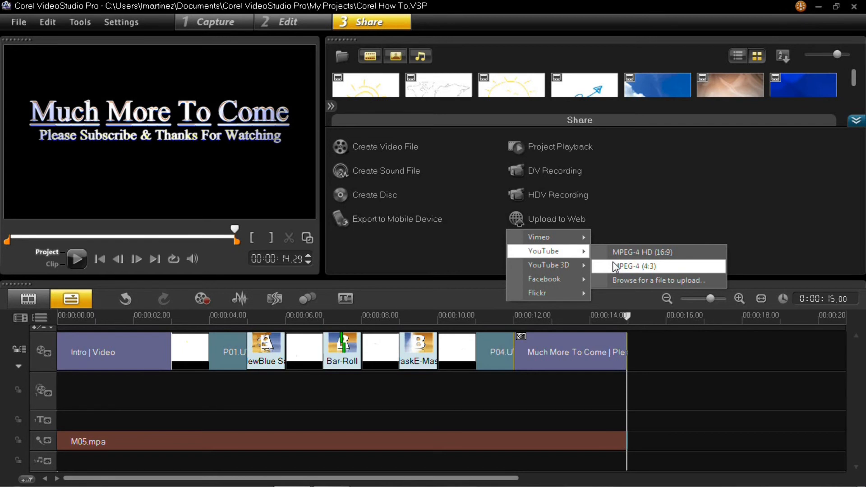
pyautogui.moveTo(641, 252)
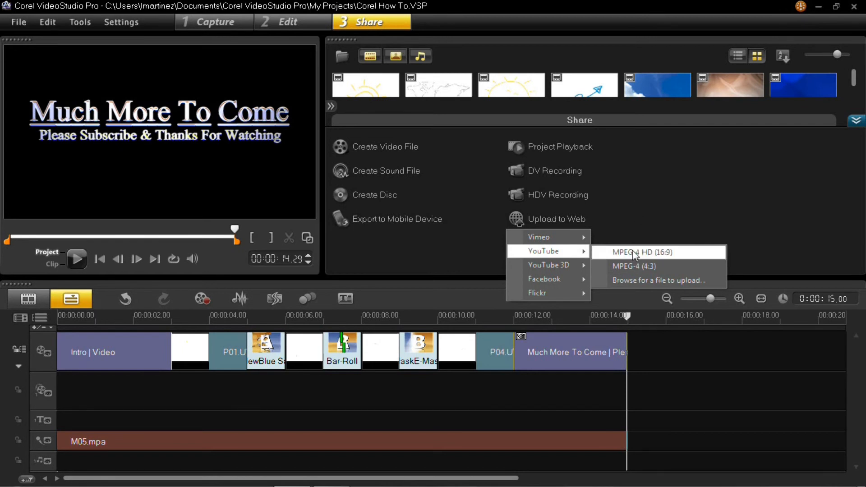
pyautogui.moveTo(652, 293)
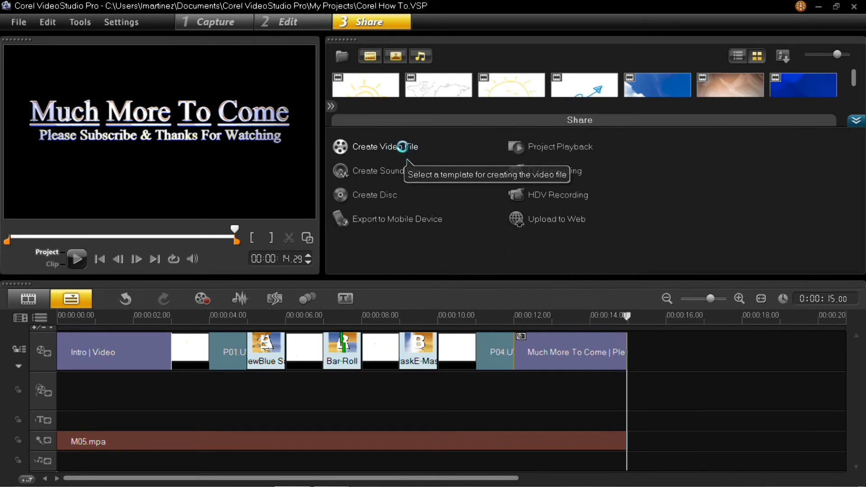
pyautogui.click(385, 146)
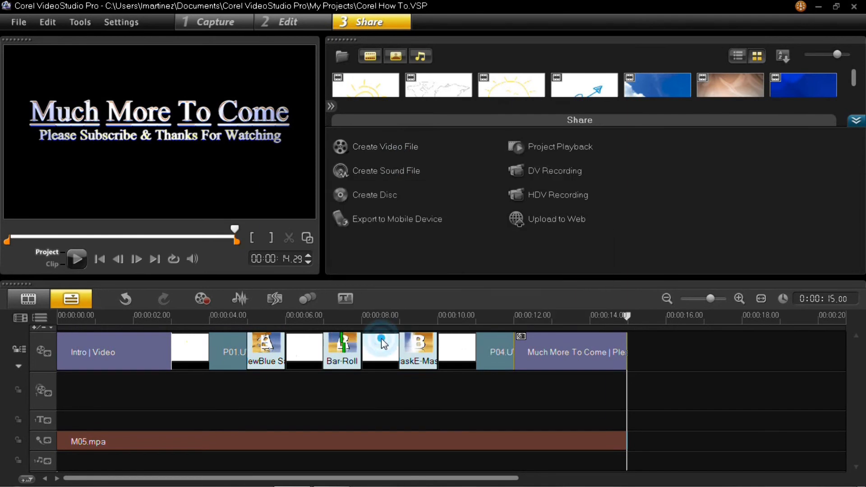
# Step: Name the export 'how', set Save as type to Windows Media Video, and open Options
pyautogui.click(385, 146)
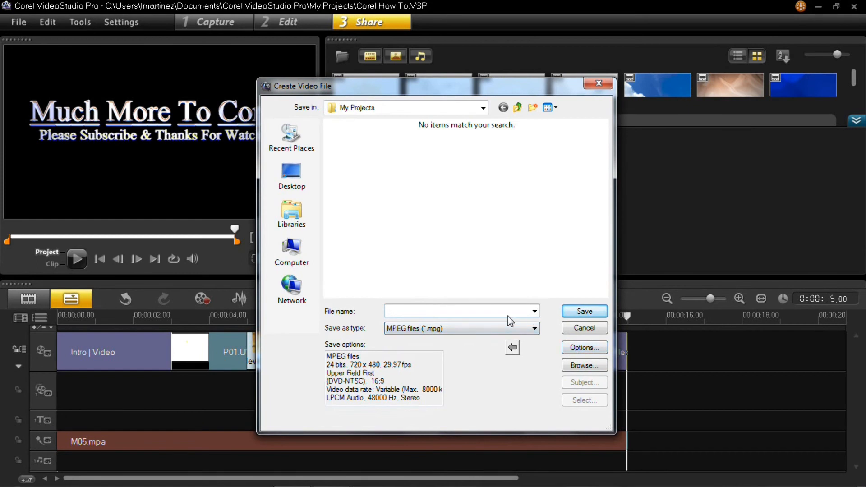
pyautogui.write('how')
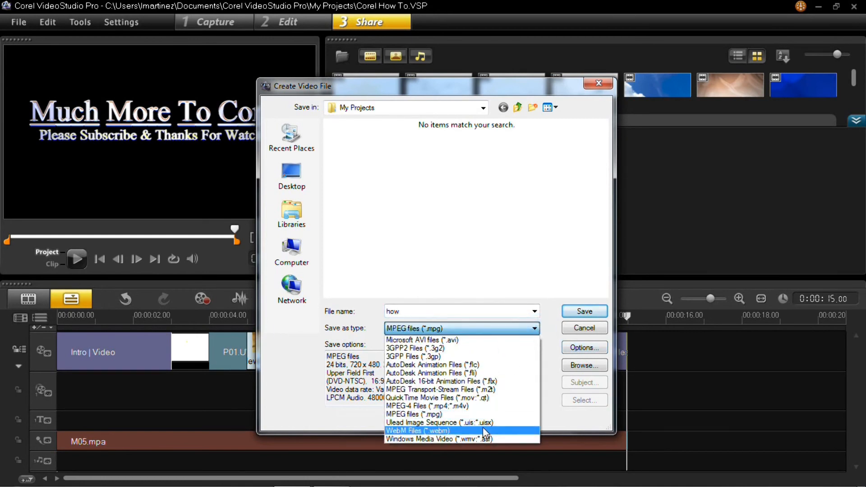
pyautogui.click(434, 439)
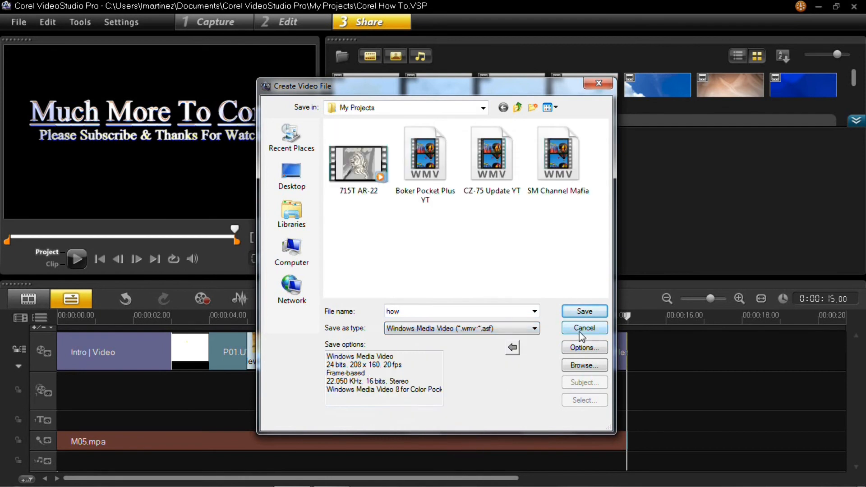
pyautogui.click(583, 348)
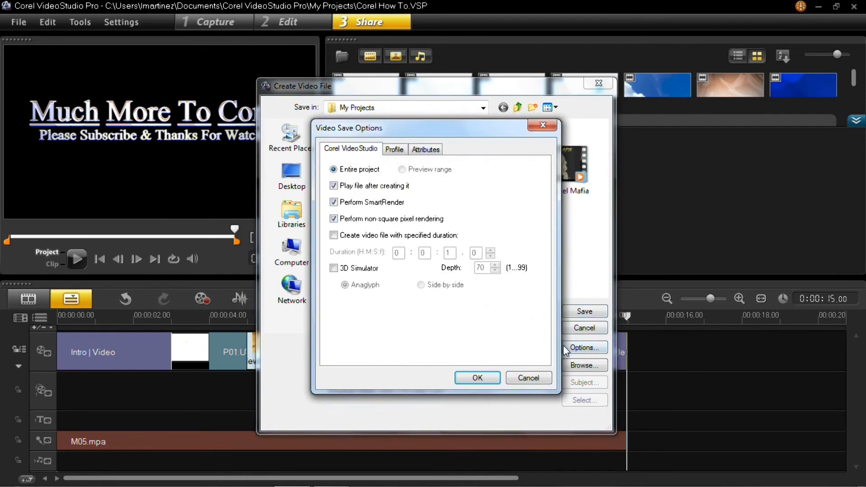
# Step: Choose Corel Screen Capture Profile 1920x1080 with a 16:9 display aspect ratio, and confirm
pyautogui.click(395, 149)
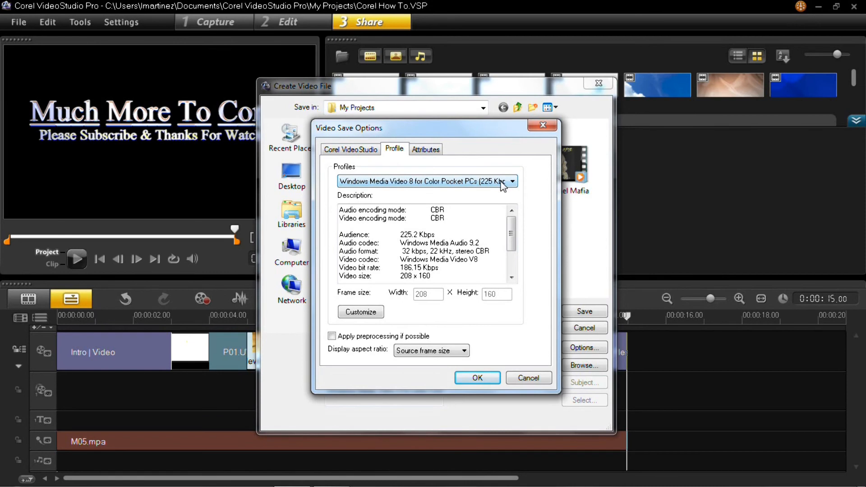
pyautogui.click(511, 181)
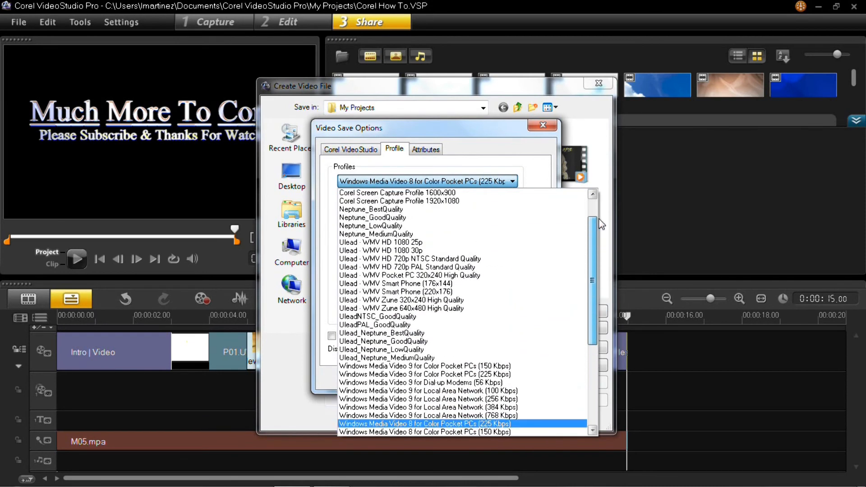
pyautogui.scroll(3)
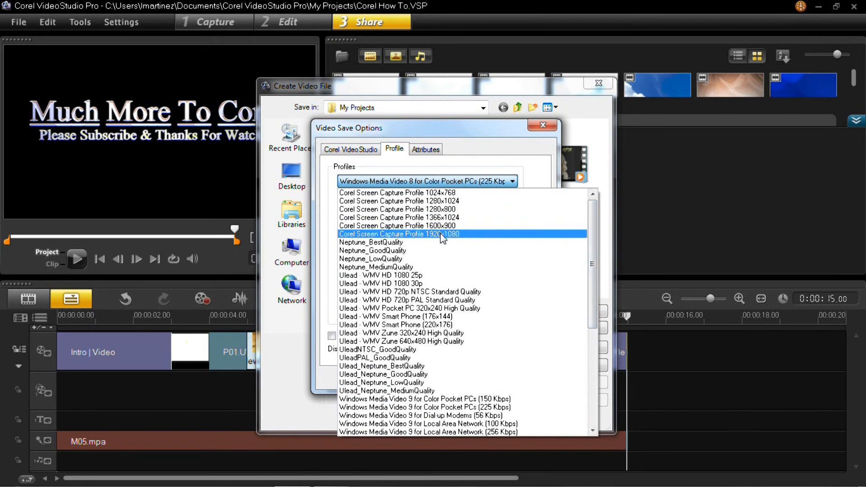
pyautogui.moveTo(449, 241)
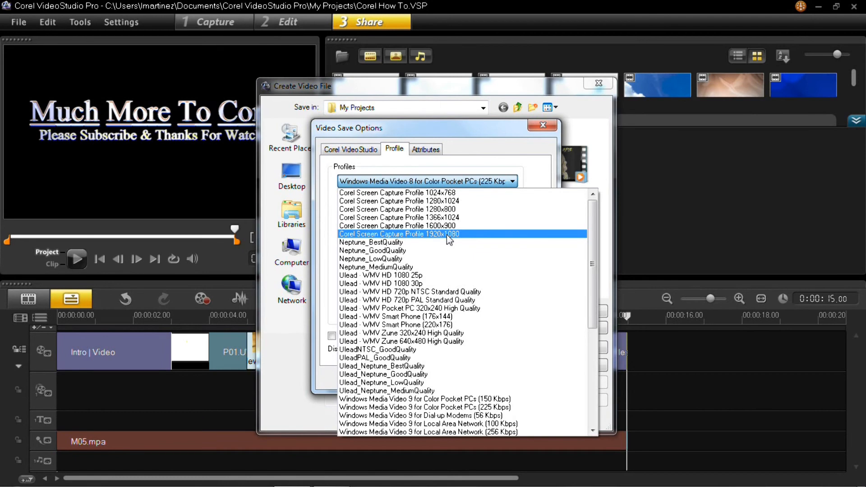
pyautogui.click(398, 233)
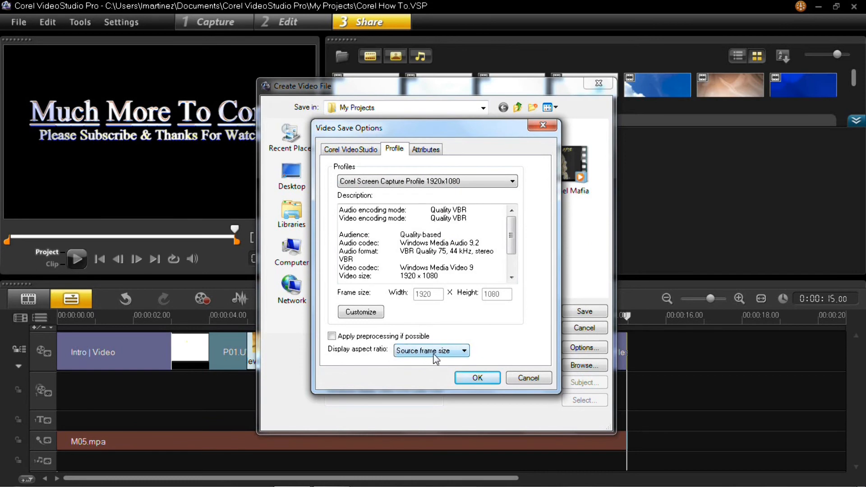
pyautogui.click(466, 350)
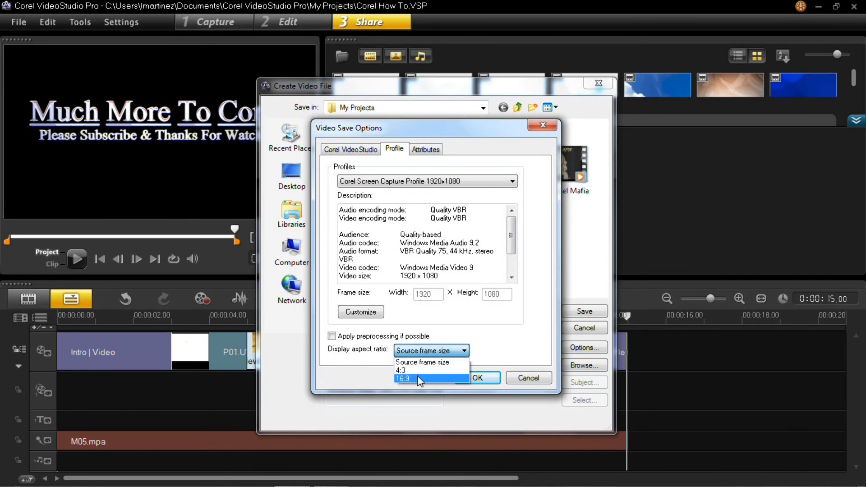
pyautogui.click(403, 379)
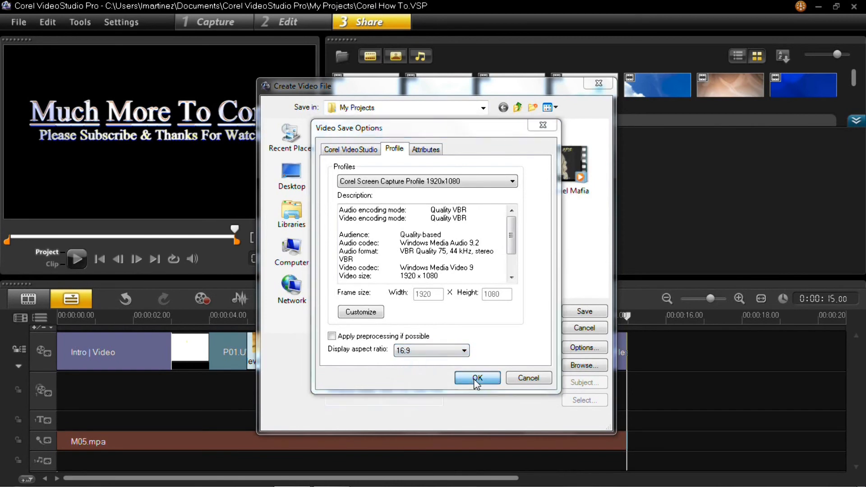
pyautogui.click(477, 379)
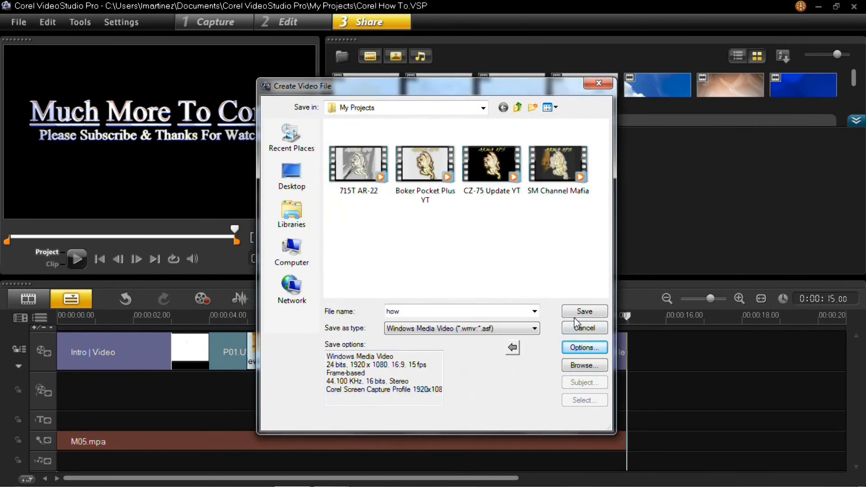
pyautogui.moveTo(539, 354)
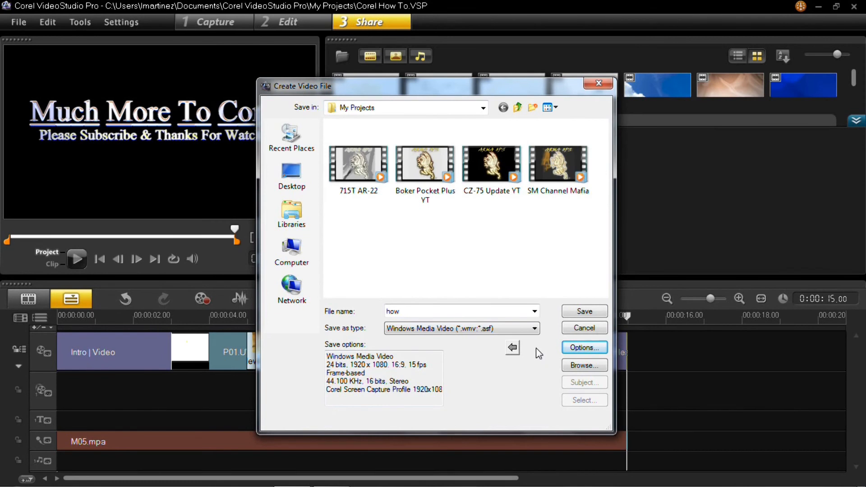
pyautogui.moveTo(584, 348)
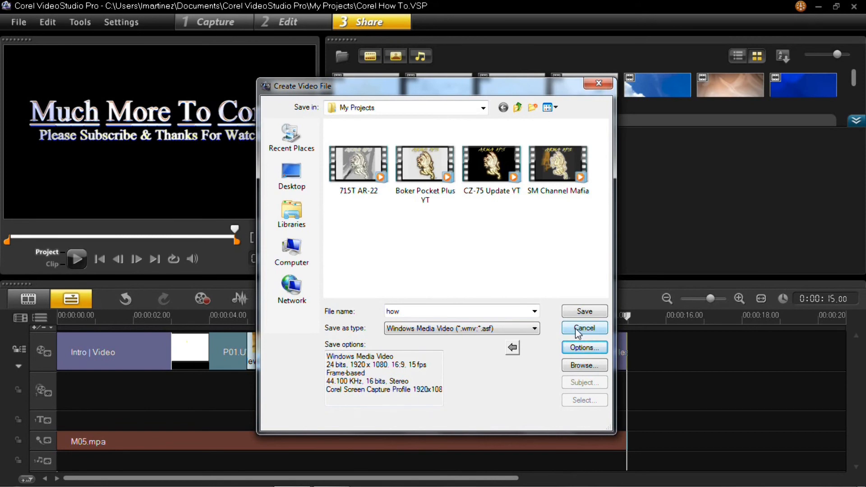
# Step: Cancel the Create Video File dialog without saving
pyautogui.click(584, 328)
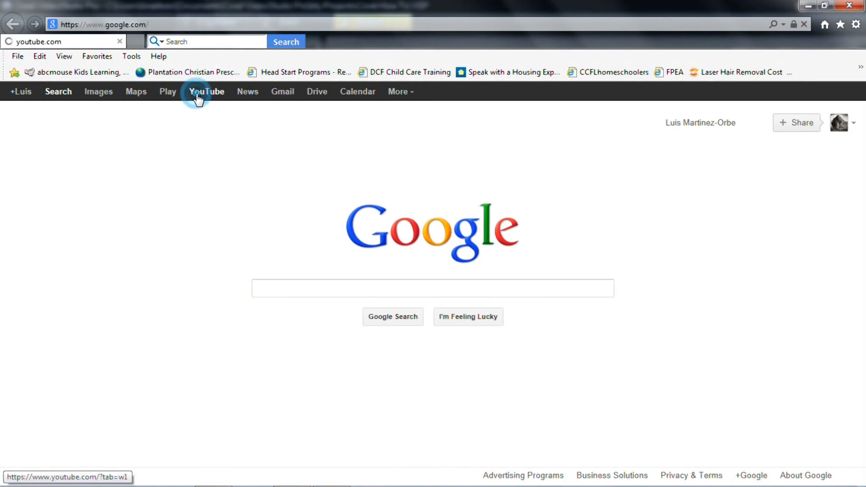
# Step: Go from Google to YouTube, view the Upload page, then return home via the logo
pyautogui.click(206, 92)
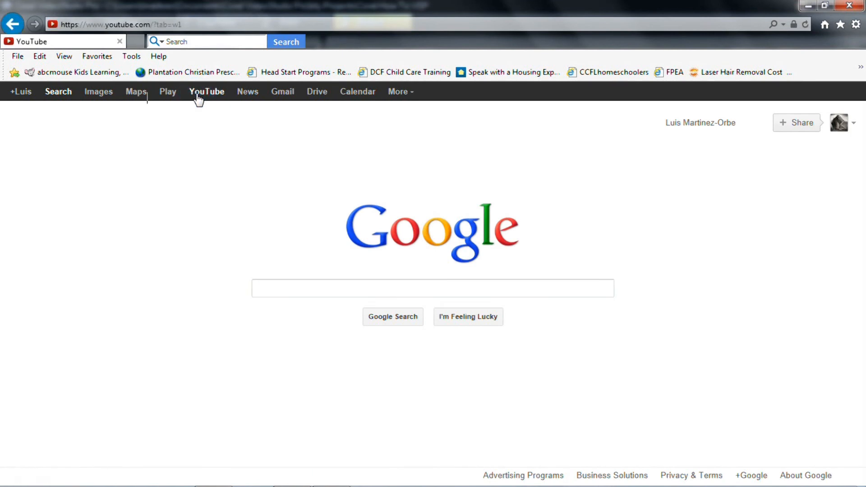
pyautogui.click(207, 91)
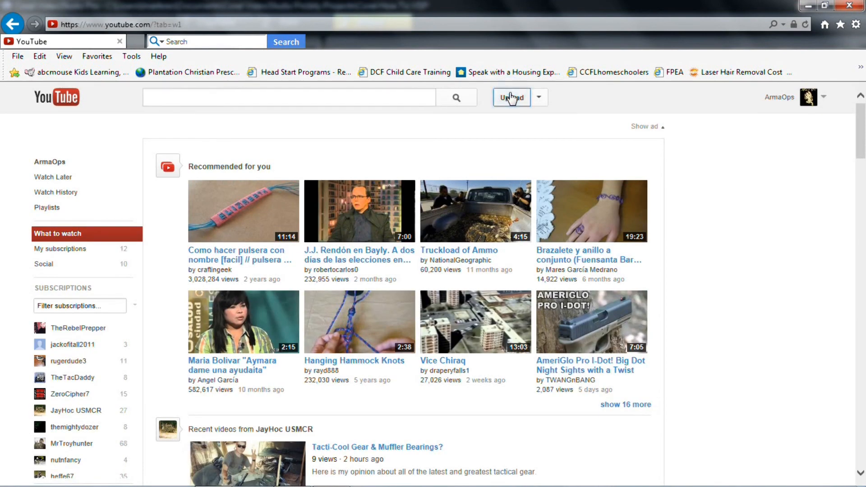
pyautogui.click(511, 97)
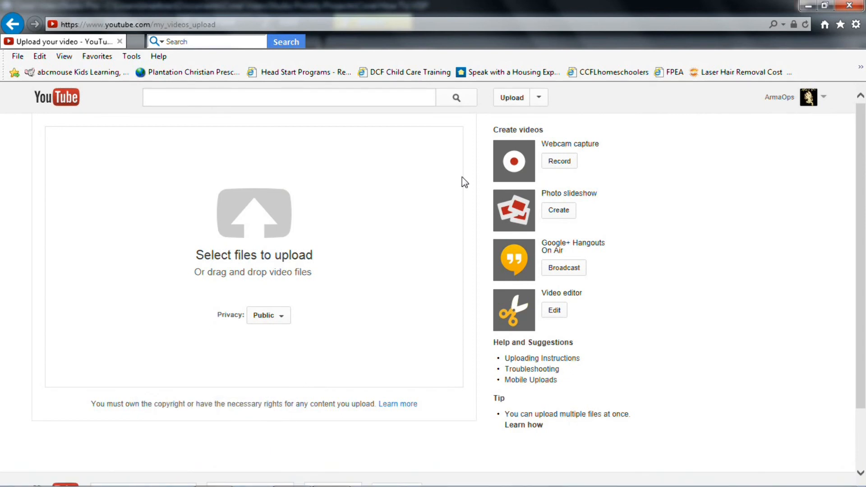
pyautogui.moveTo(575, 142)
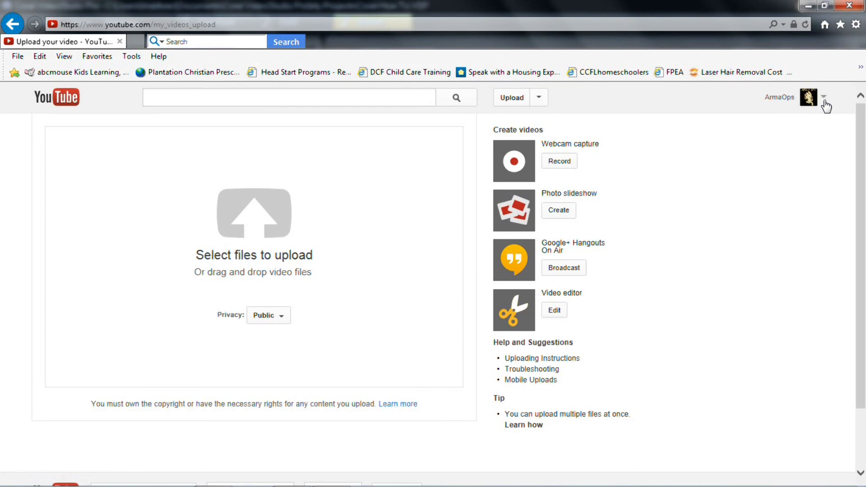
pyautogui.moveTo(65, 111)
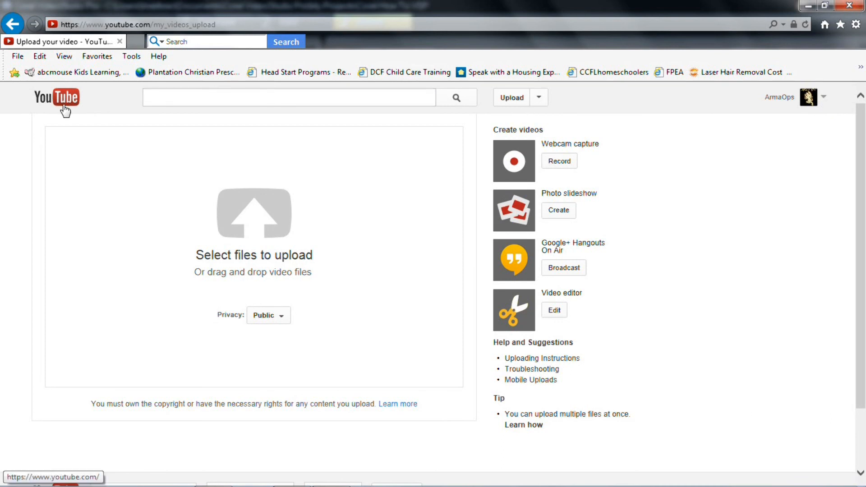
pyautogui.click(57, 98)
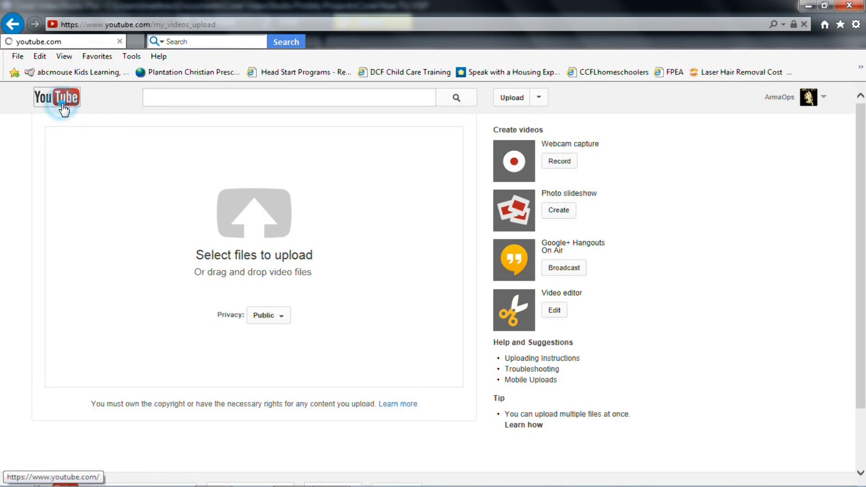
pyautogui.click(56, 98)
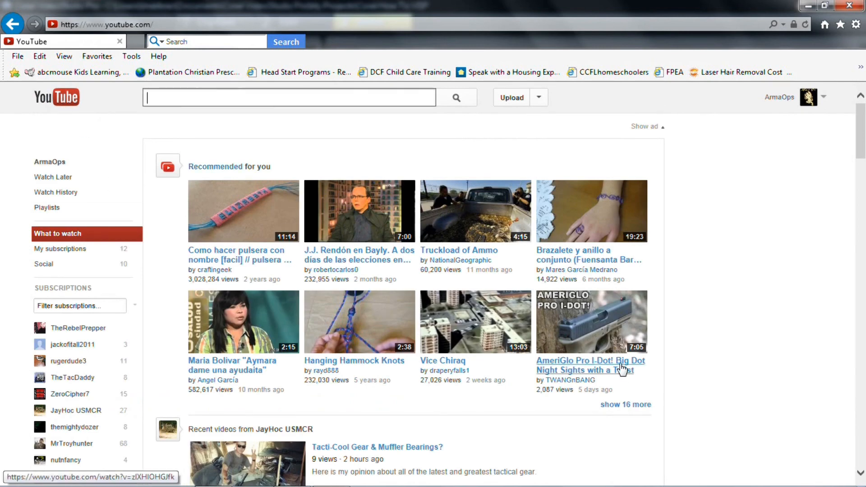
# Step: Open the AmeriGlo Pro I-Dot video and show the player's quality menu
pyautogui.click(591, 366)
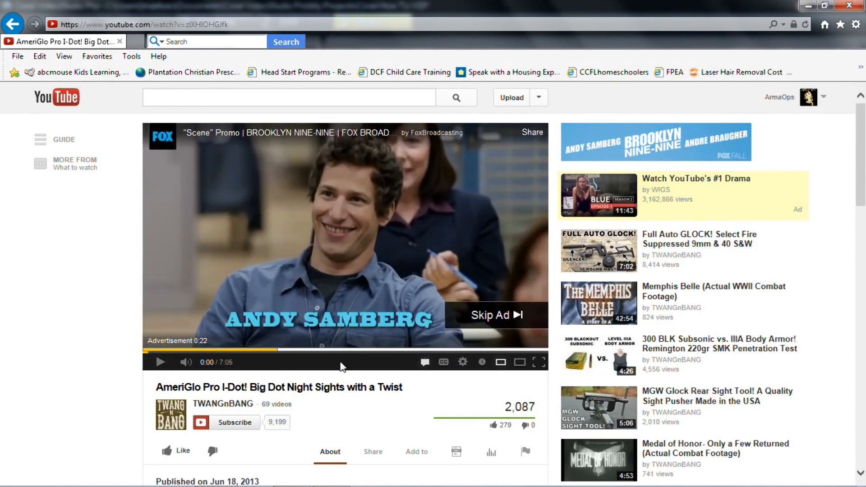
pyautogui.moveTo(463, 361)
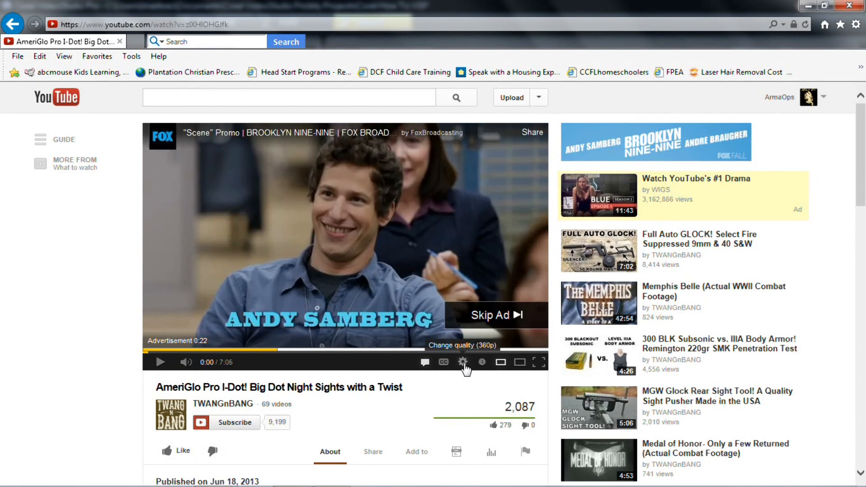
pyautogui.click(462, 362)
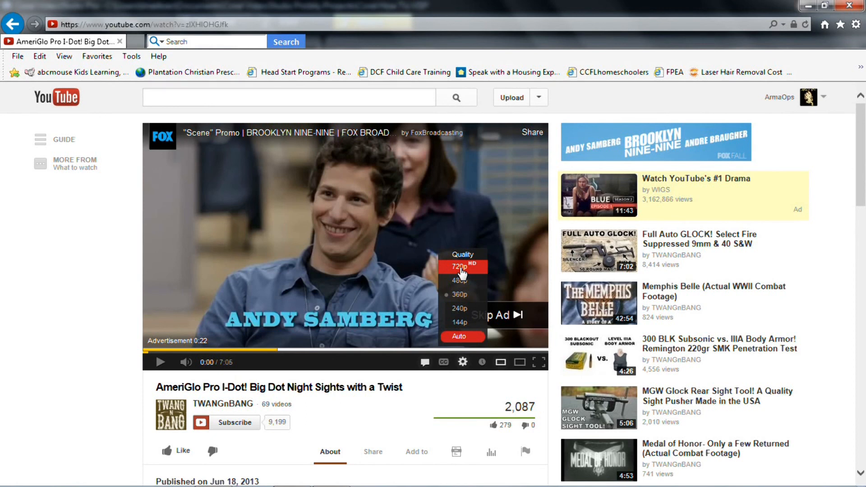
pyautogui.moveTo(490, 268)
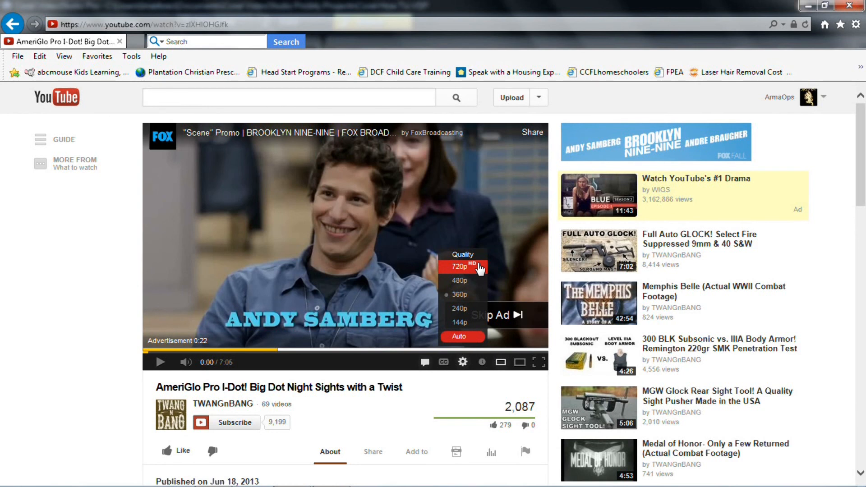
pyautogui.moveTo(459, 308)
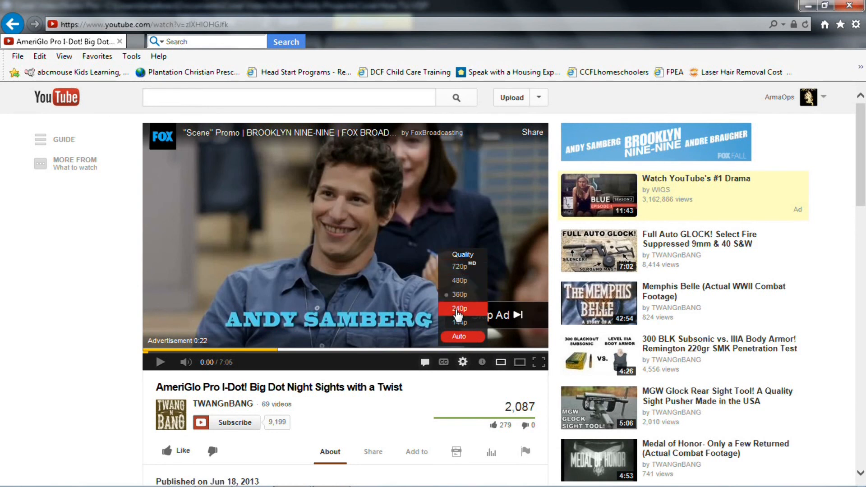
pyautogui.moveTo(460, 325)
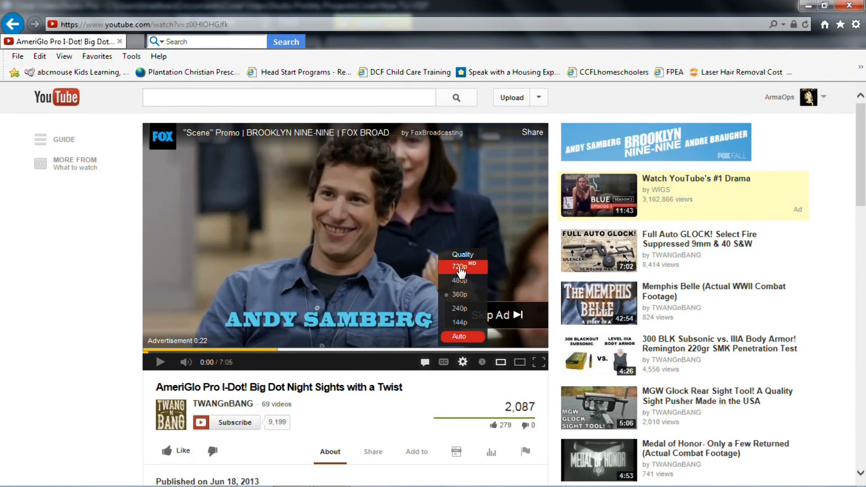
pyautogui.moveTo(465, 273)
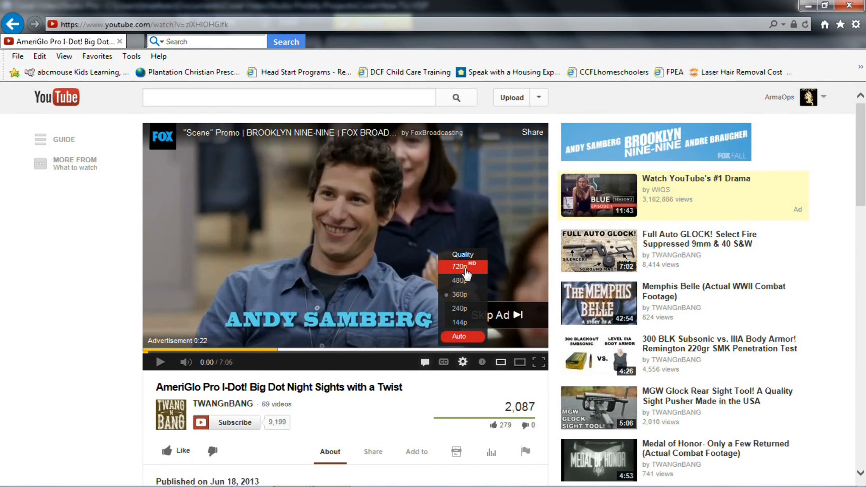